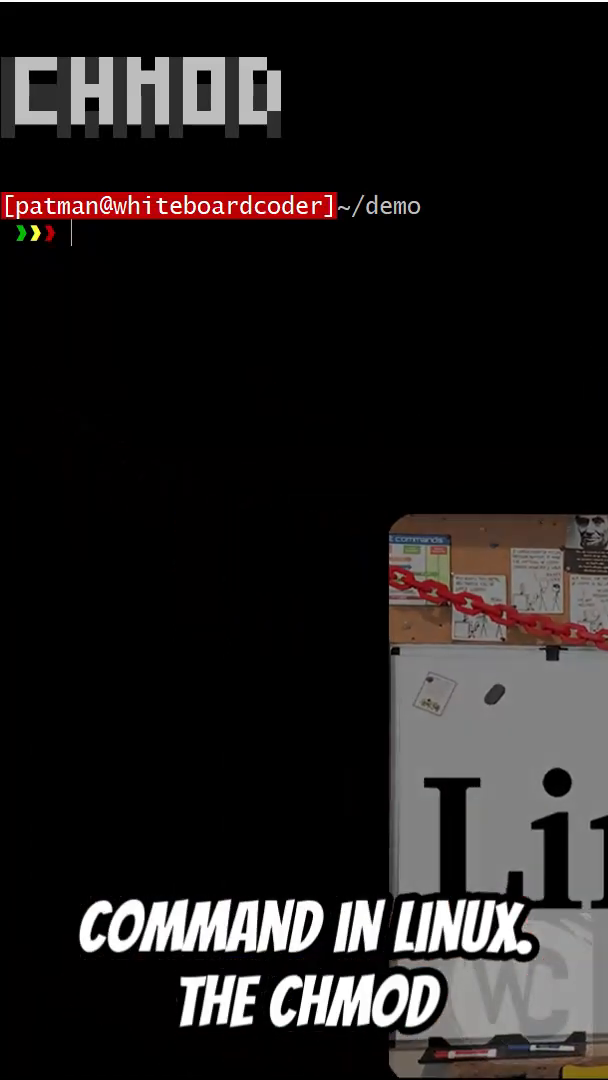
pyautogui.write('ls -alh | egrep script.sh')
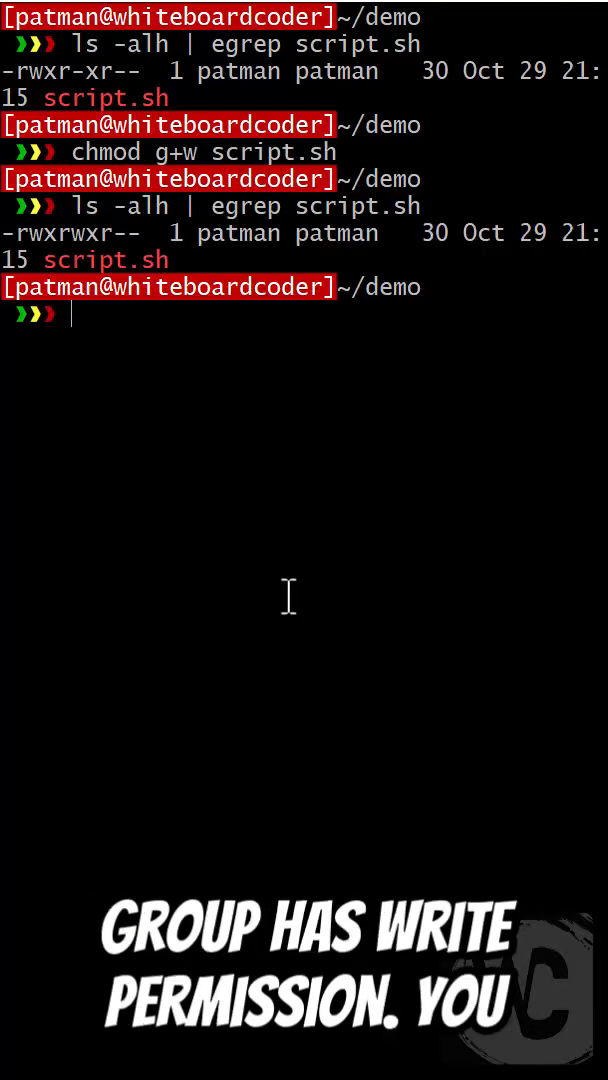
pyautogui.write('chmod g- script.sh')
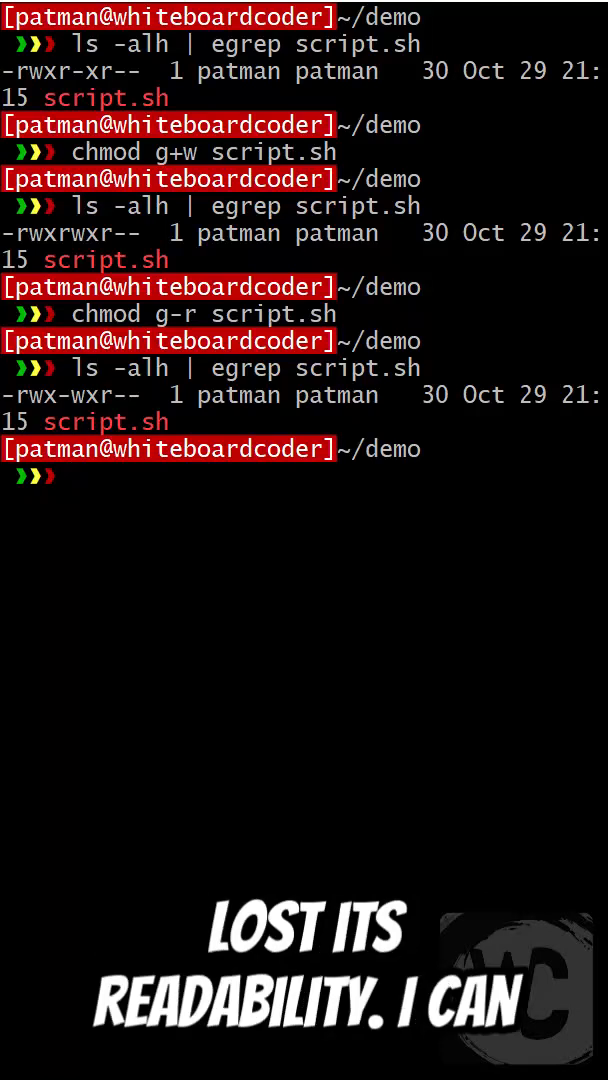
pyautogui.write('chmod u-r script.sh')
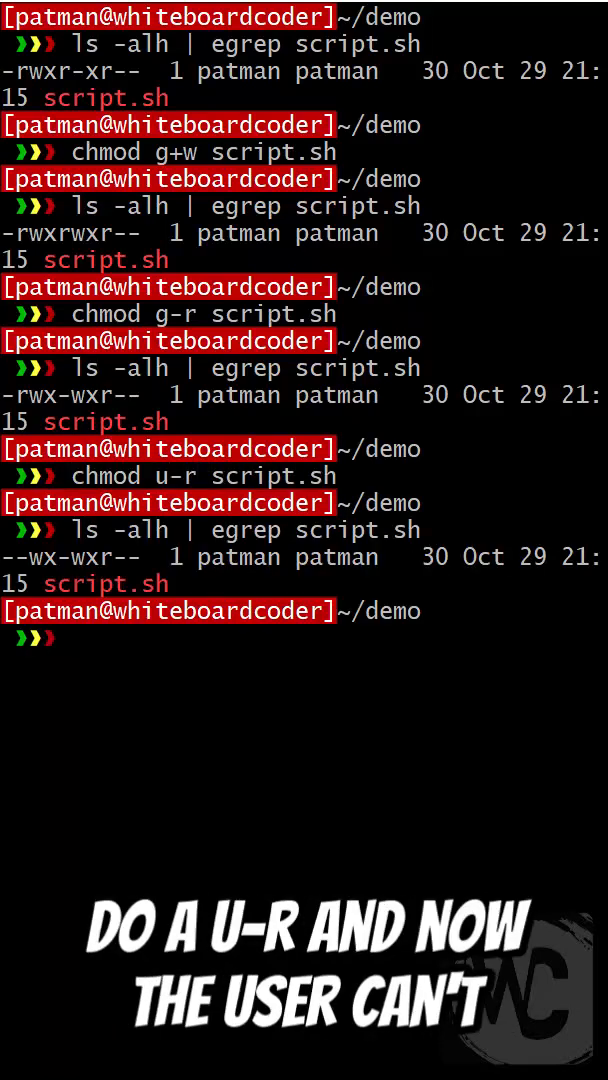
pyautogui.write('chmod o+w script.sh')
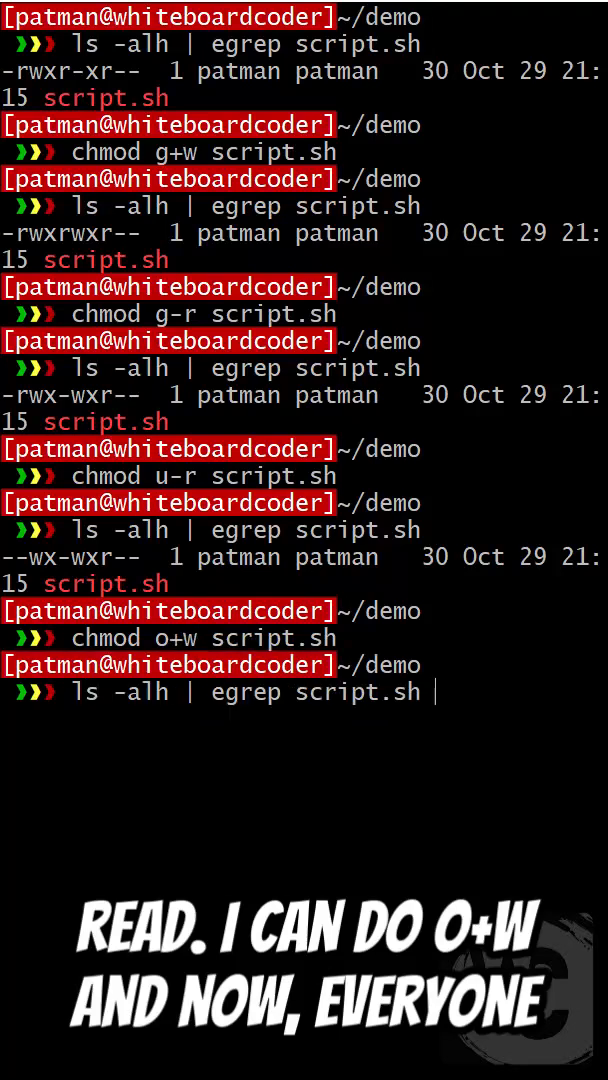